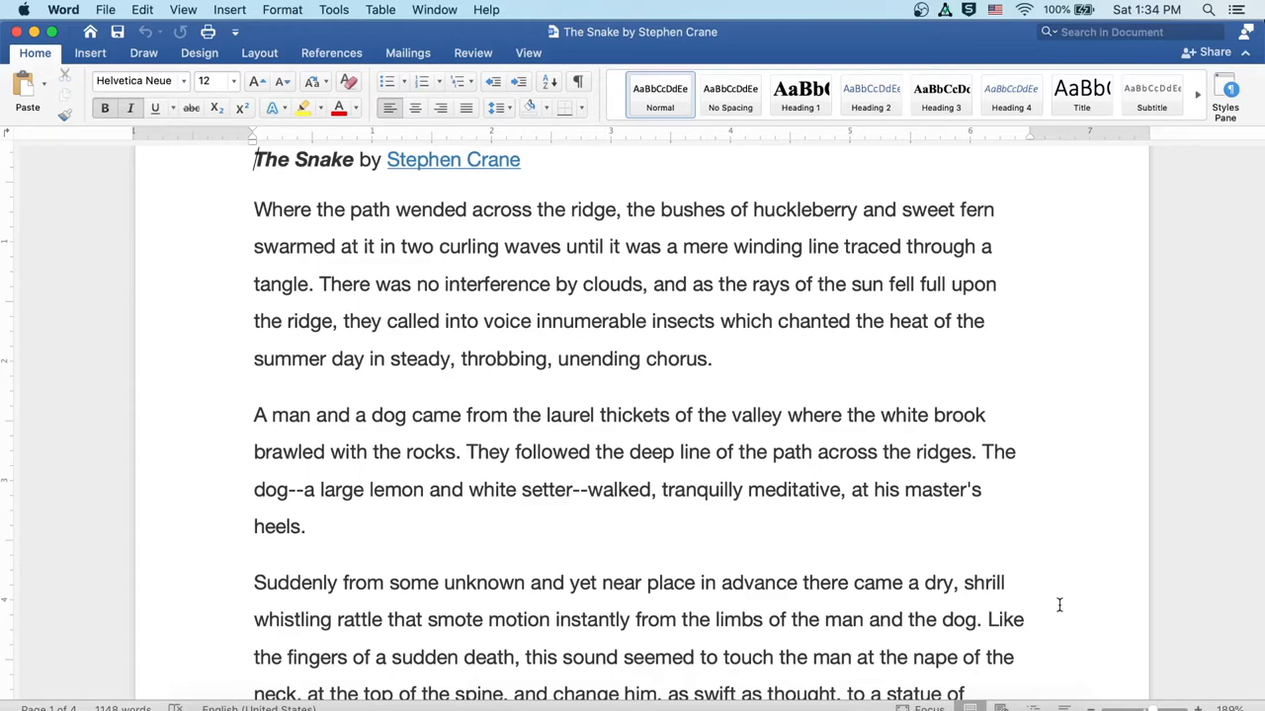
pyautogui.scroll(-3)
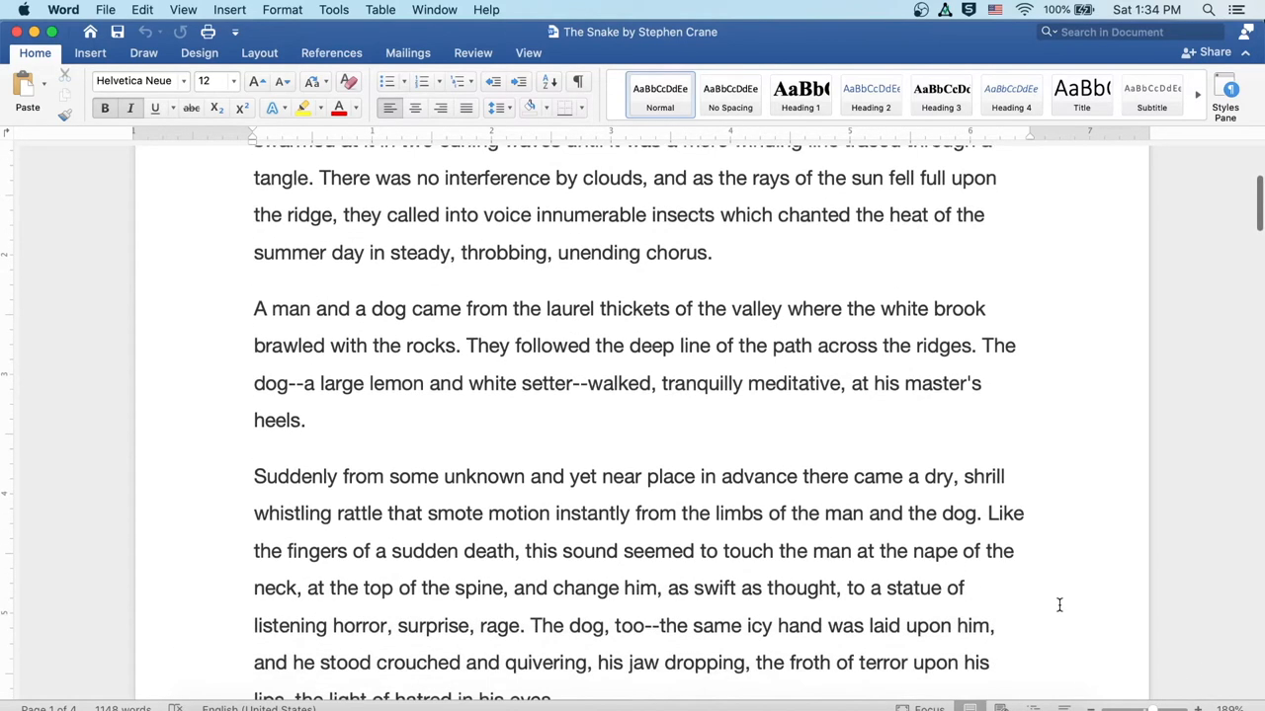
pyautogui.scroll(-3)
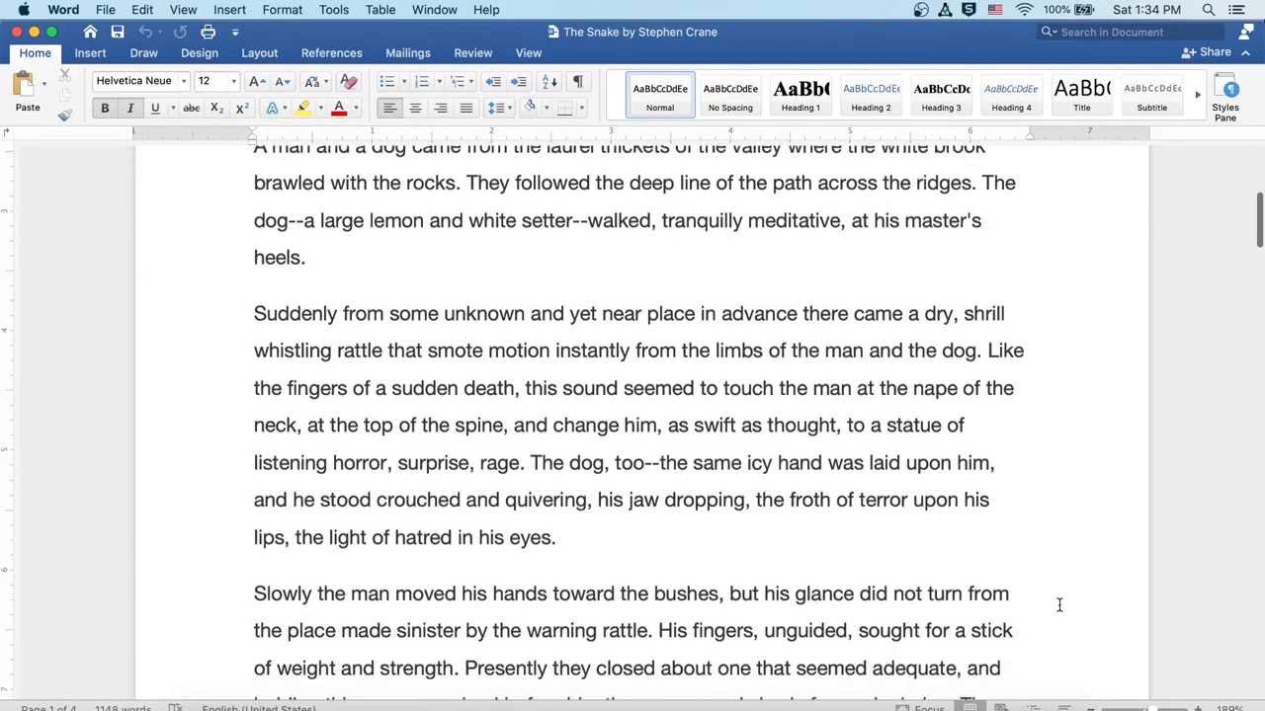
pyautogui.scroll(-3)
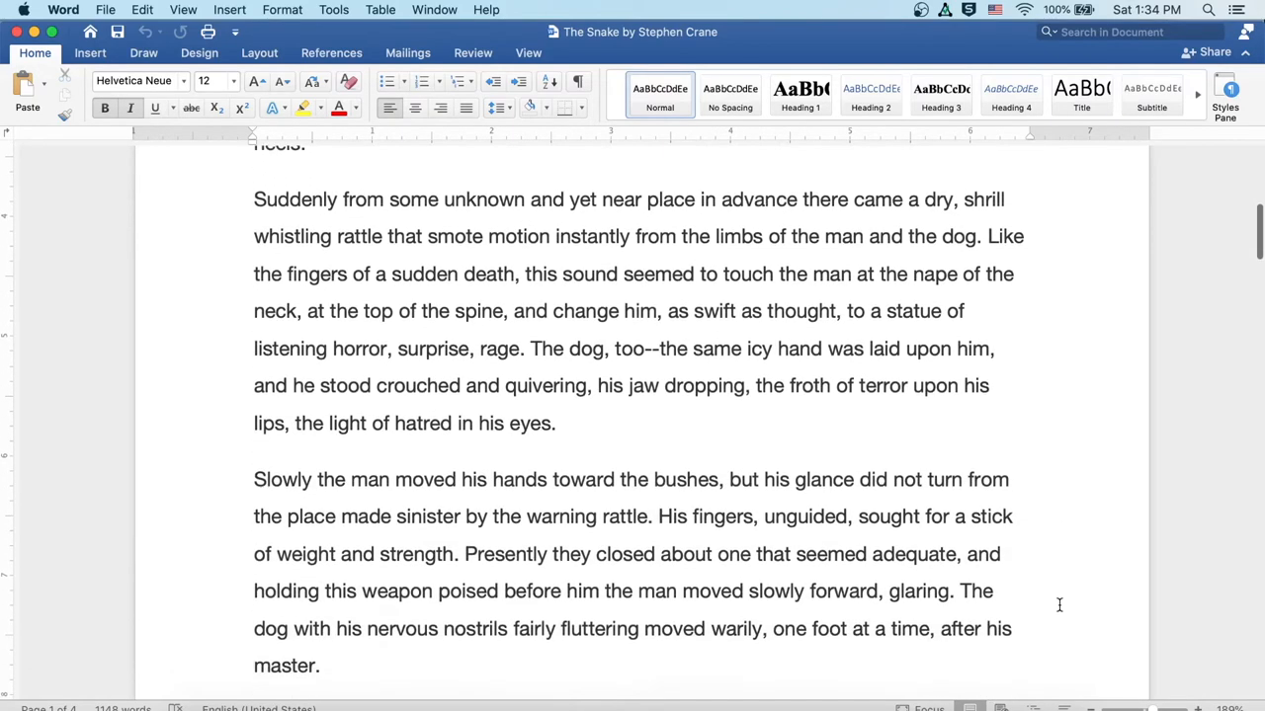
pyautogui.scroll(-3)
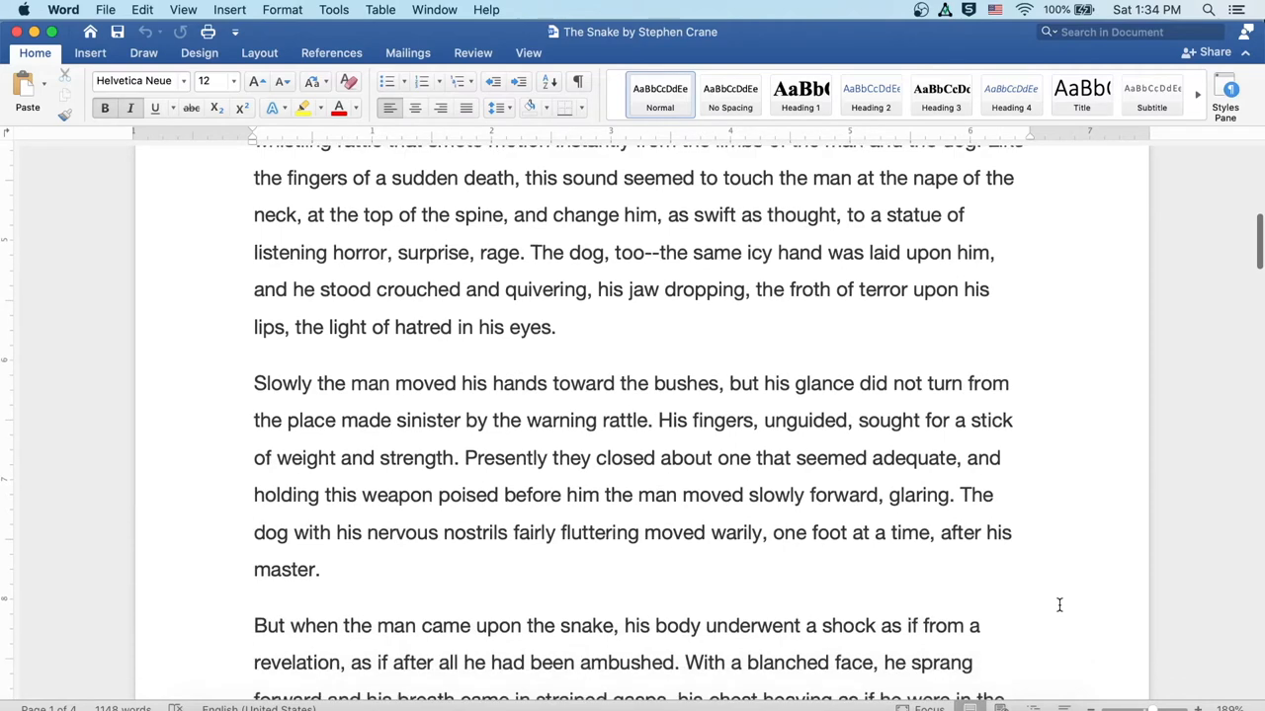
pyautogui.scroll(-3)
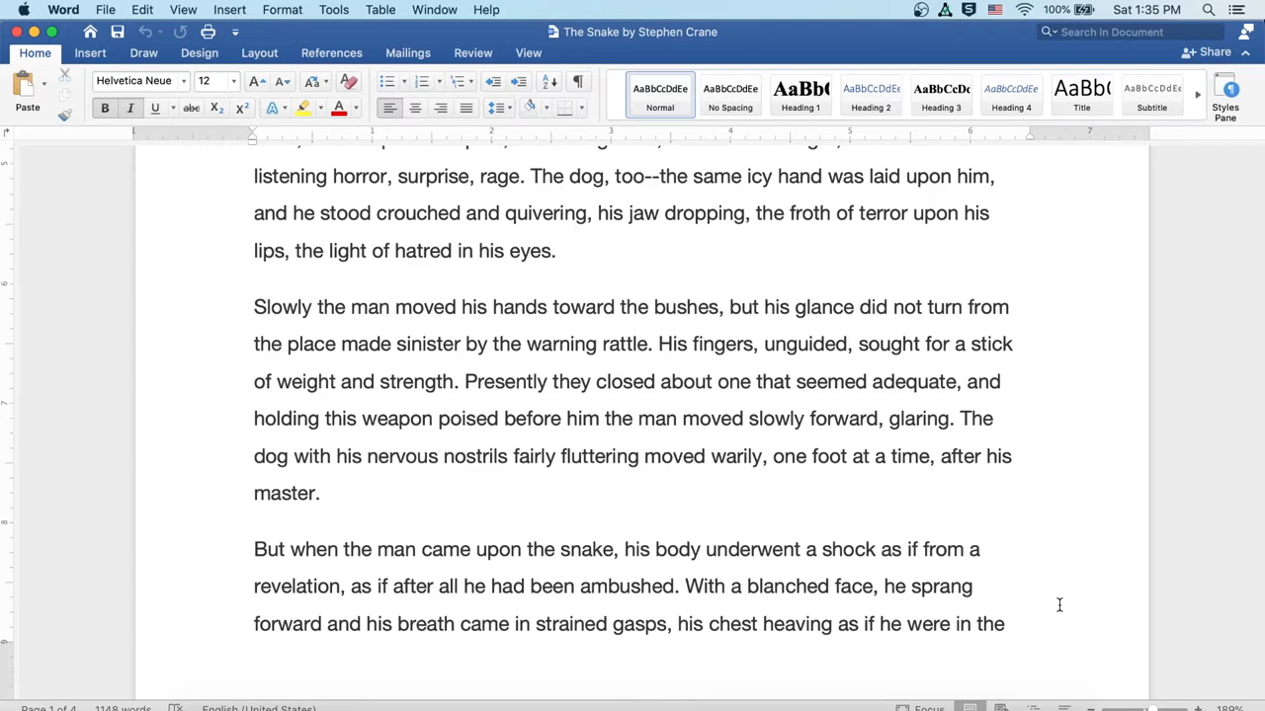
pyautogui.scroll(-3)
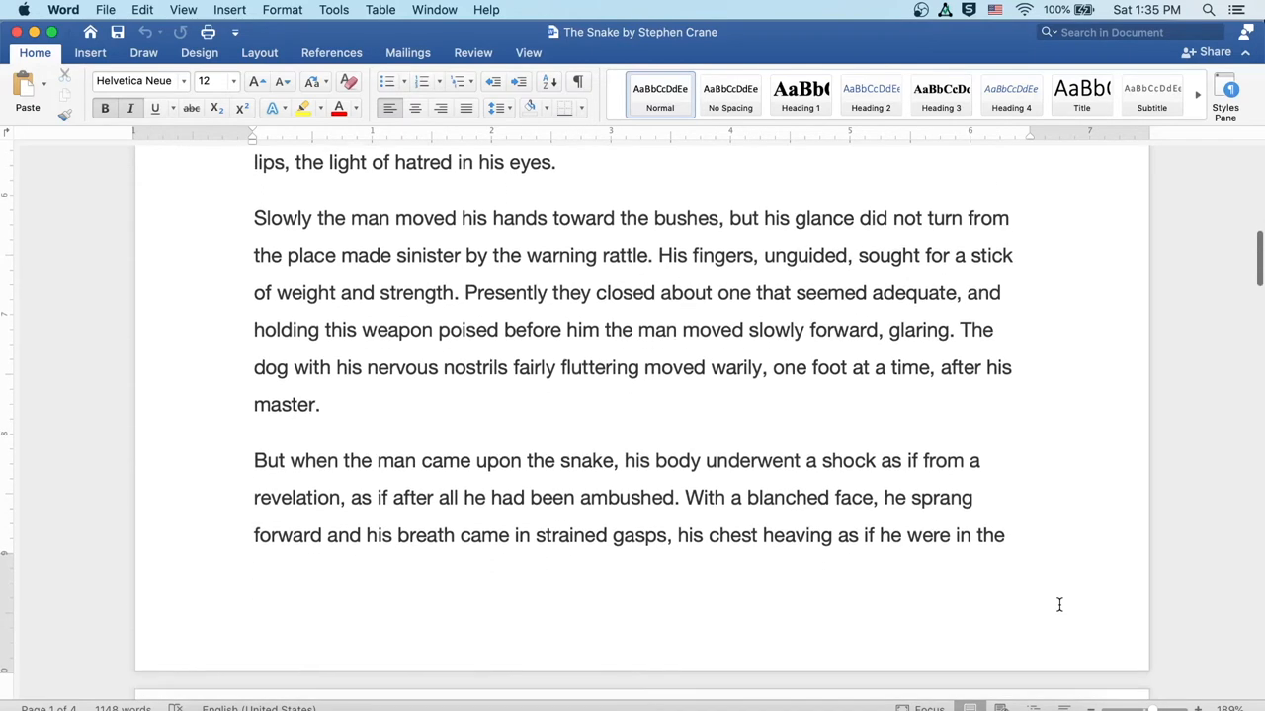
pyautogui.scroll(-3)
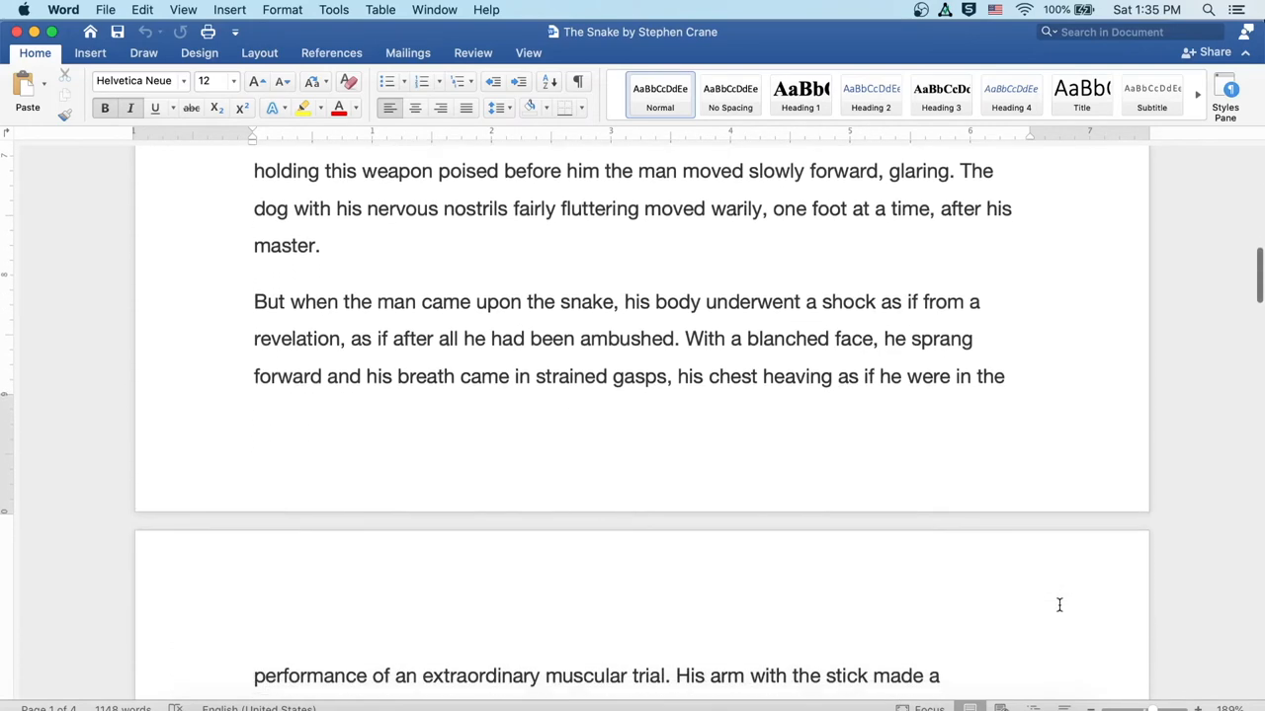
pyautogui.scroll(-3)
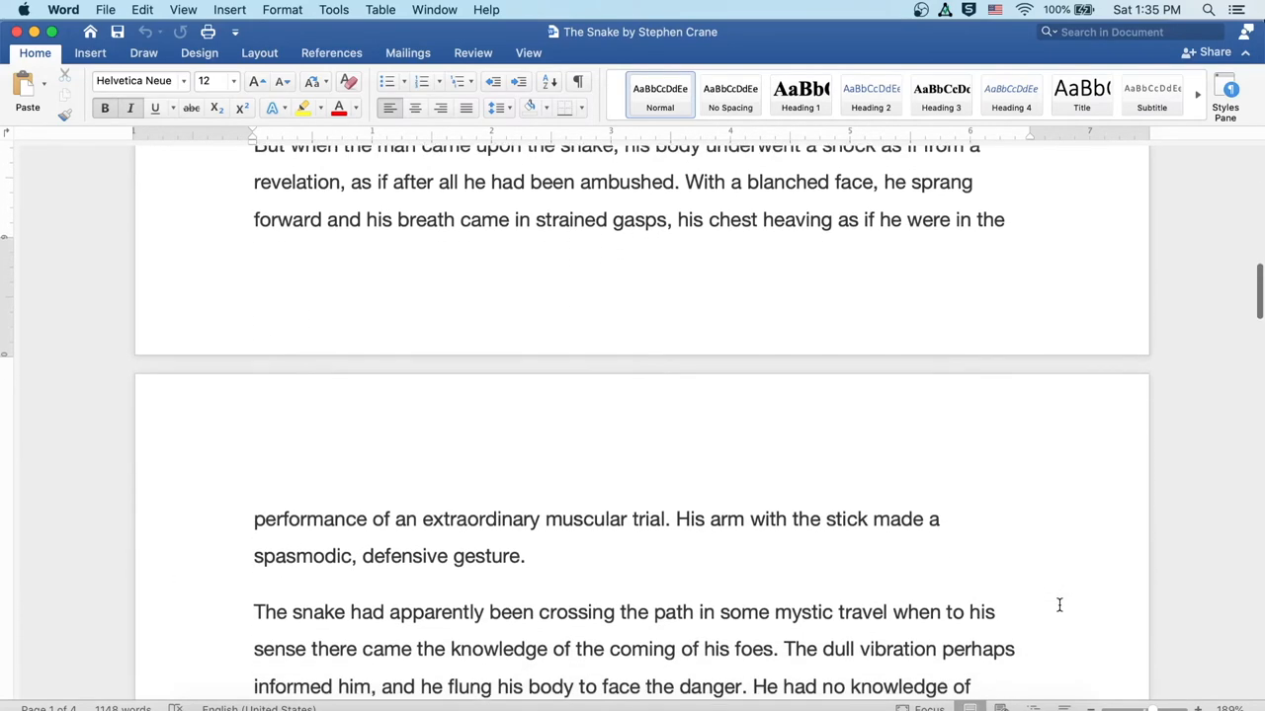
pyautogui.scroll(-3)
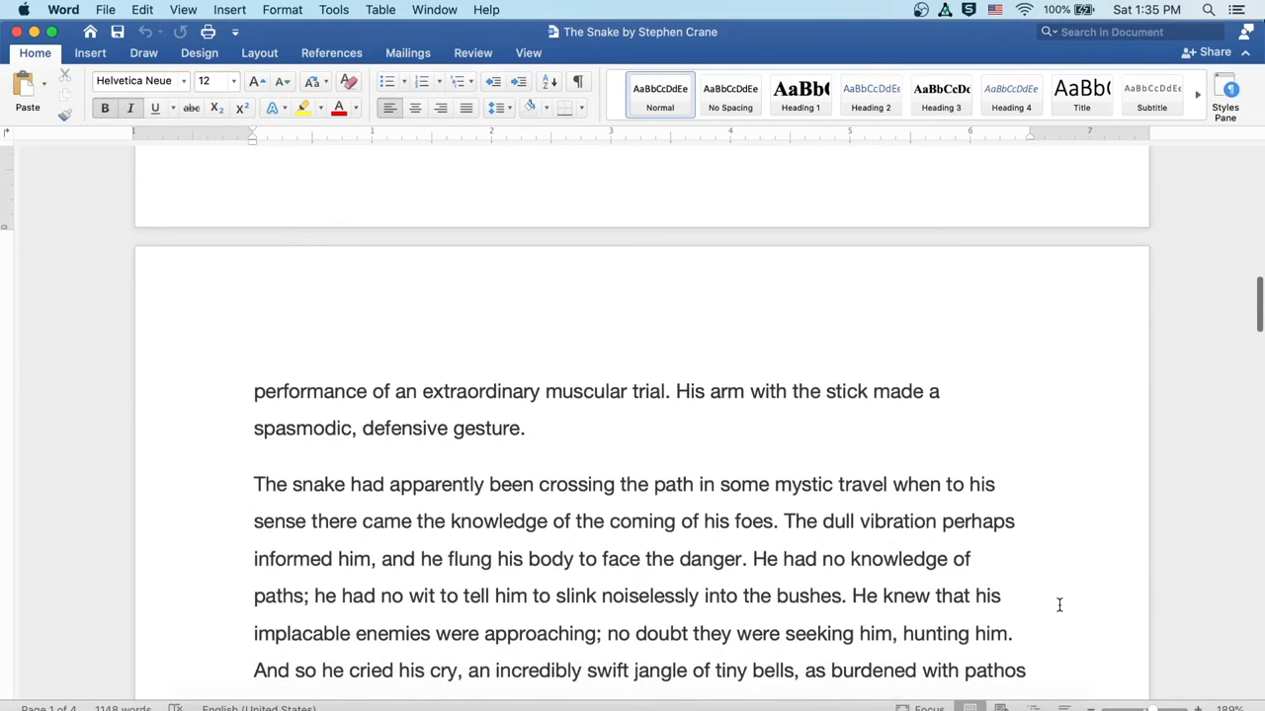
pyautogui.scroll(-3)
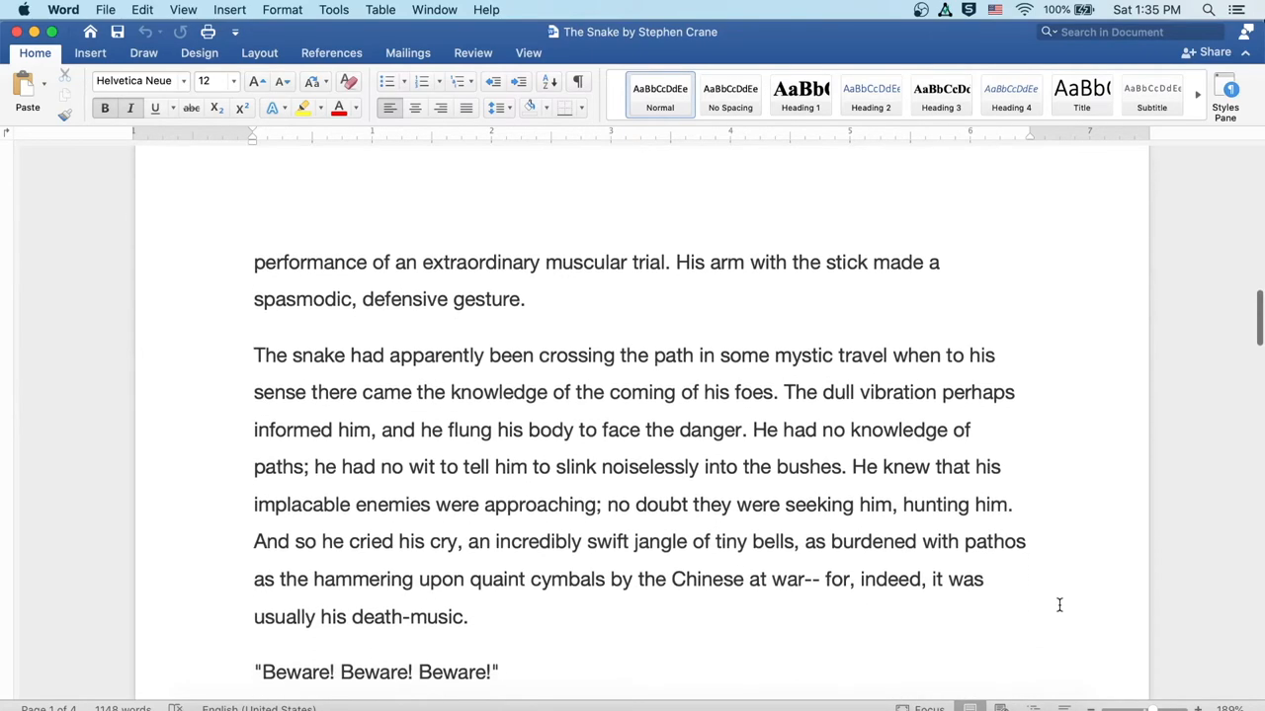
pyautogui.scroll(-3)
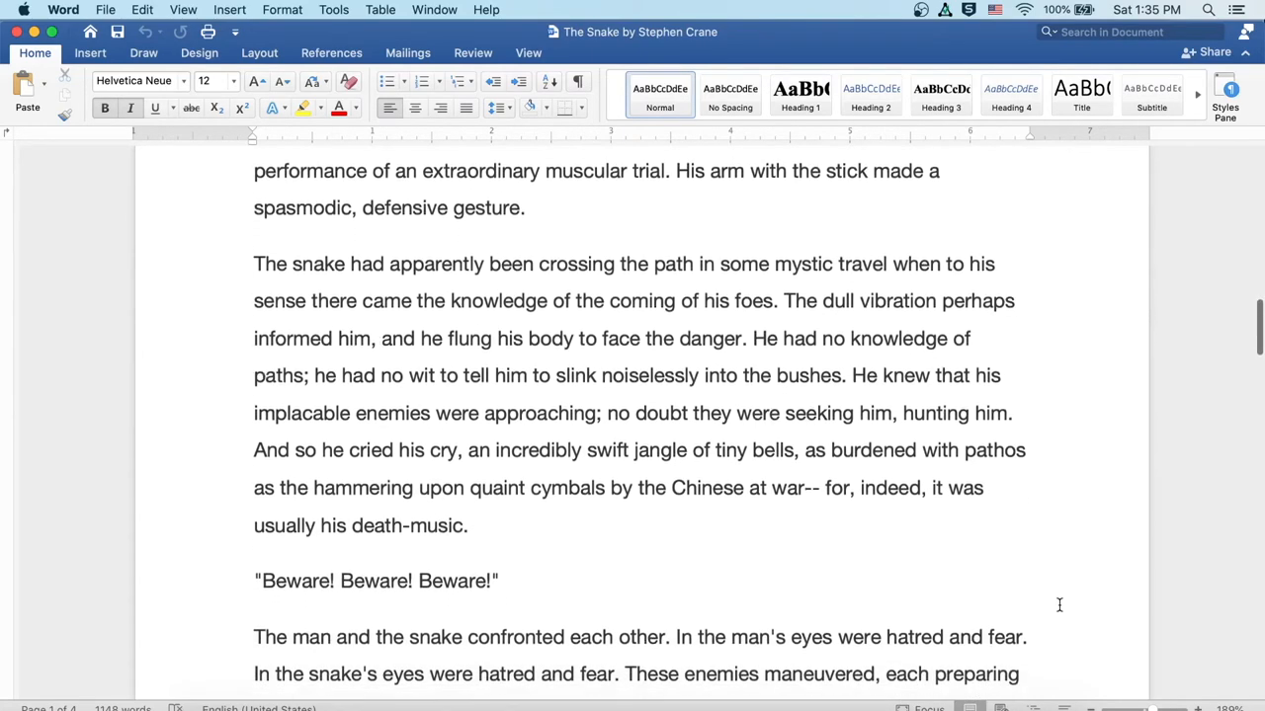
pyautogui.scroll(-3)
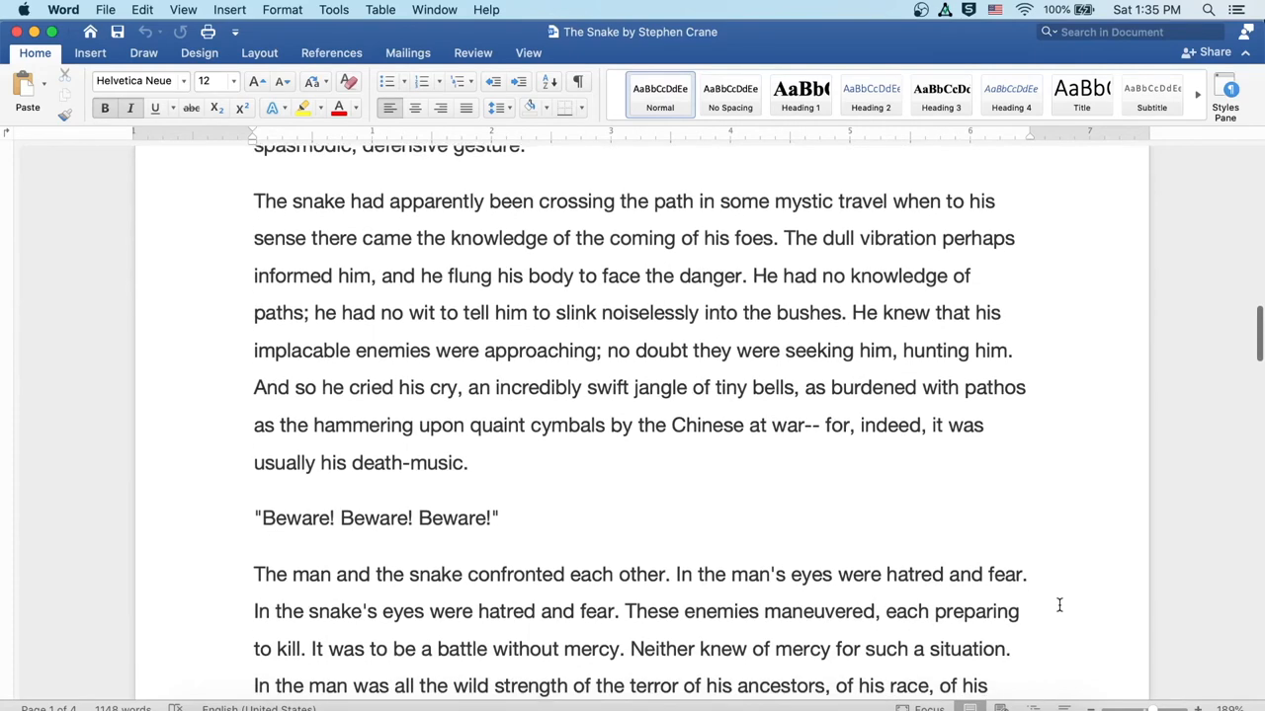
pyautogui.scroll(-3)
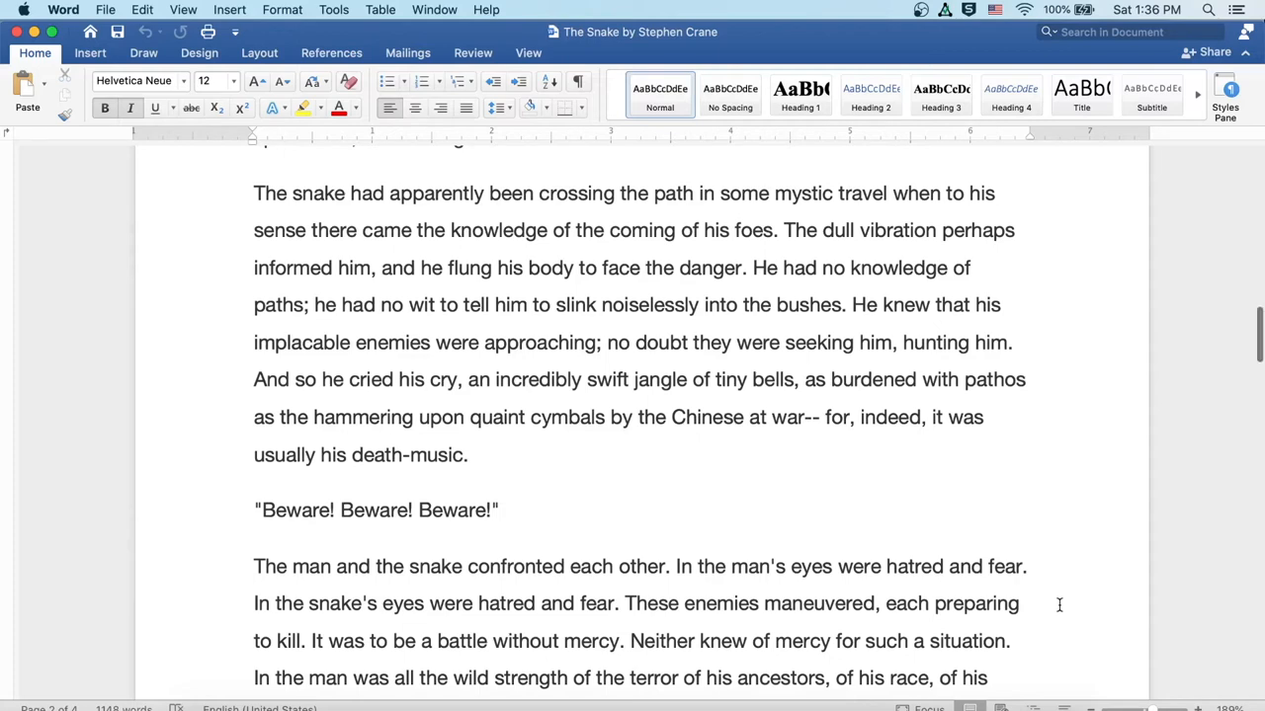
pyautogui.scroll(-3)
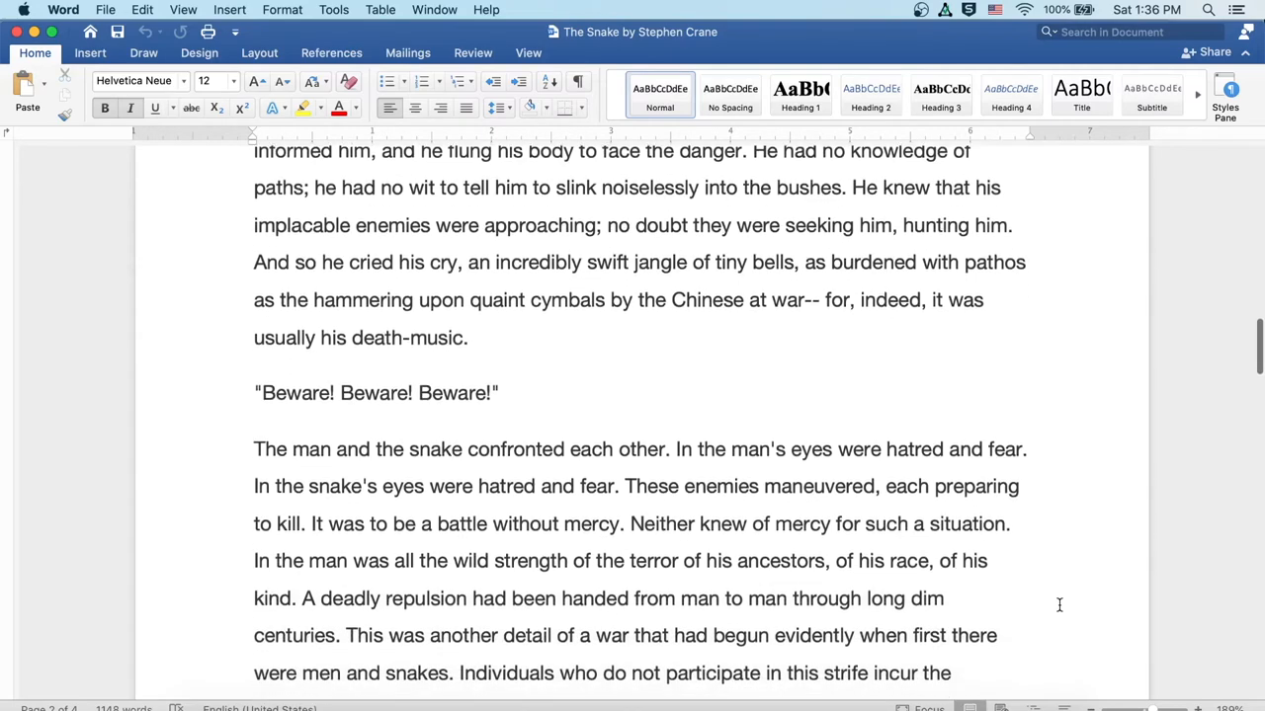
pyautogui.scroll(-3)
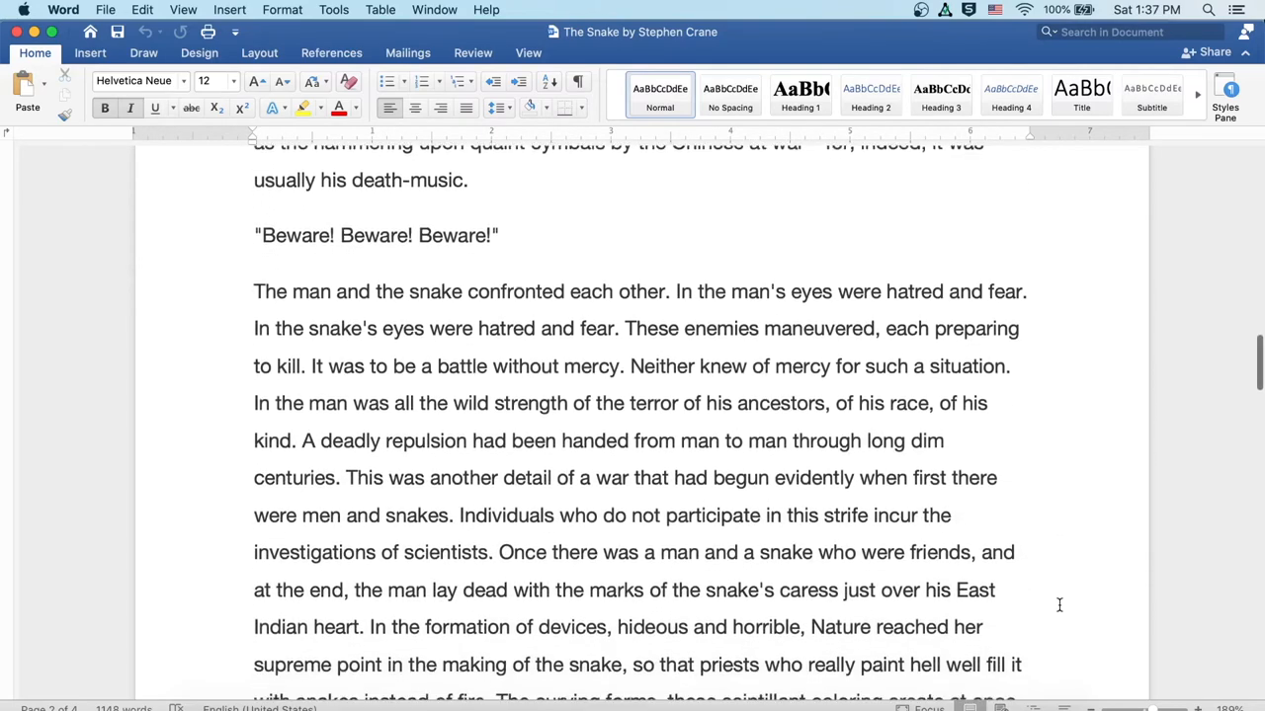
pyautogui.scroll(-3)
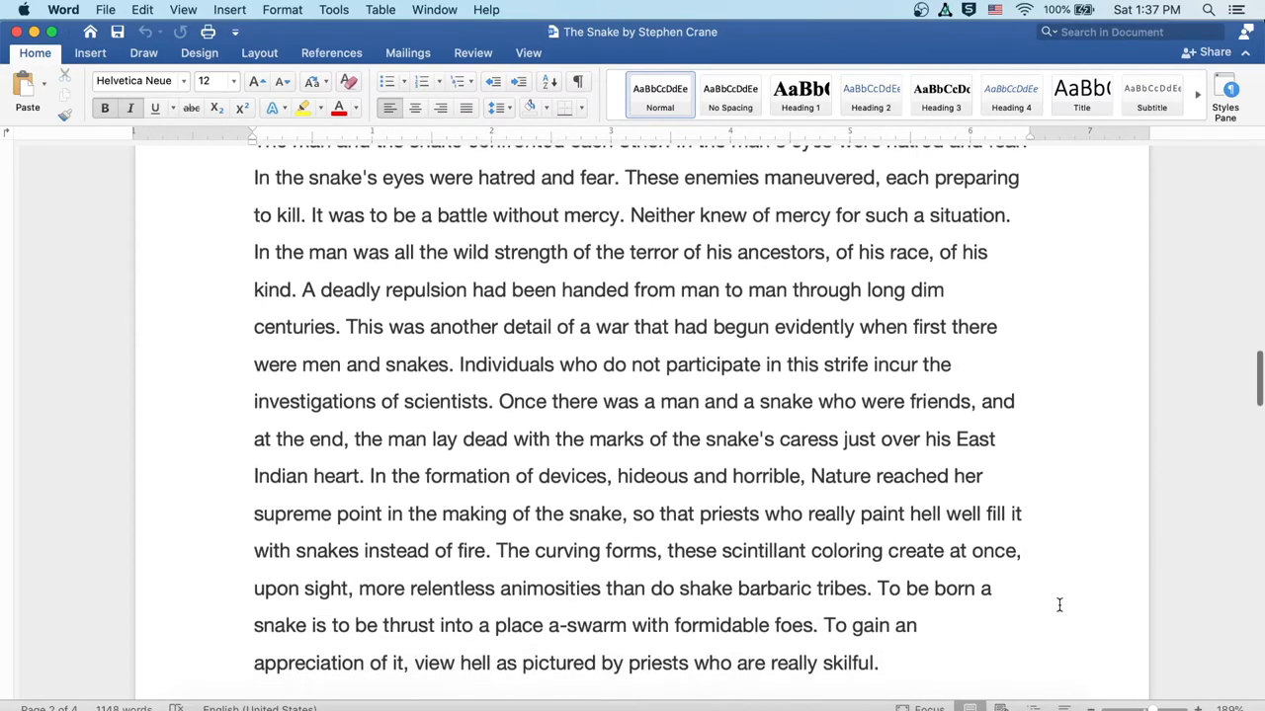
pyautogui.scroll(-3)
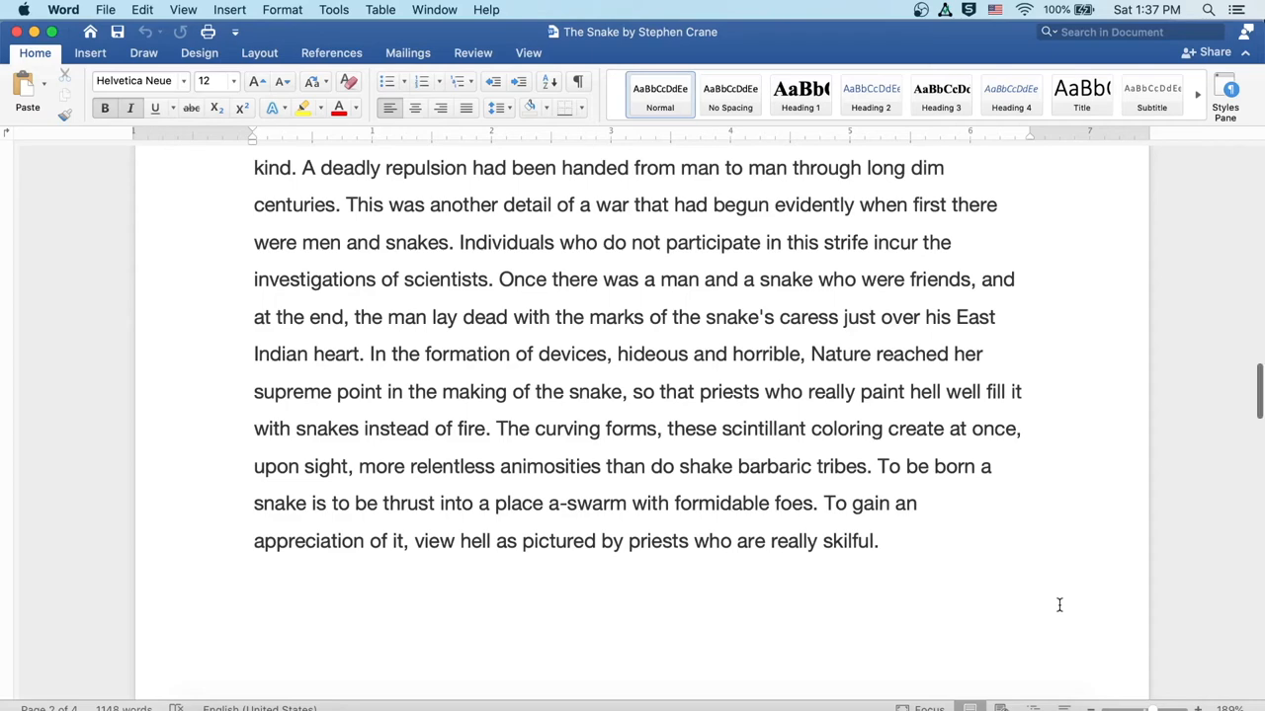
pyautogui.scroll(-3)
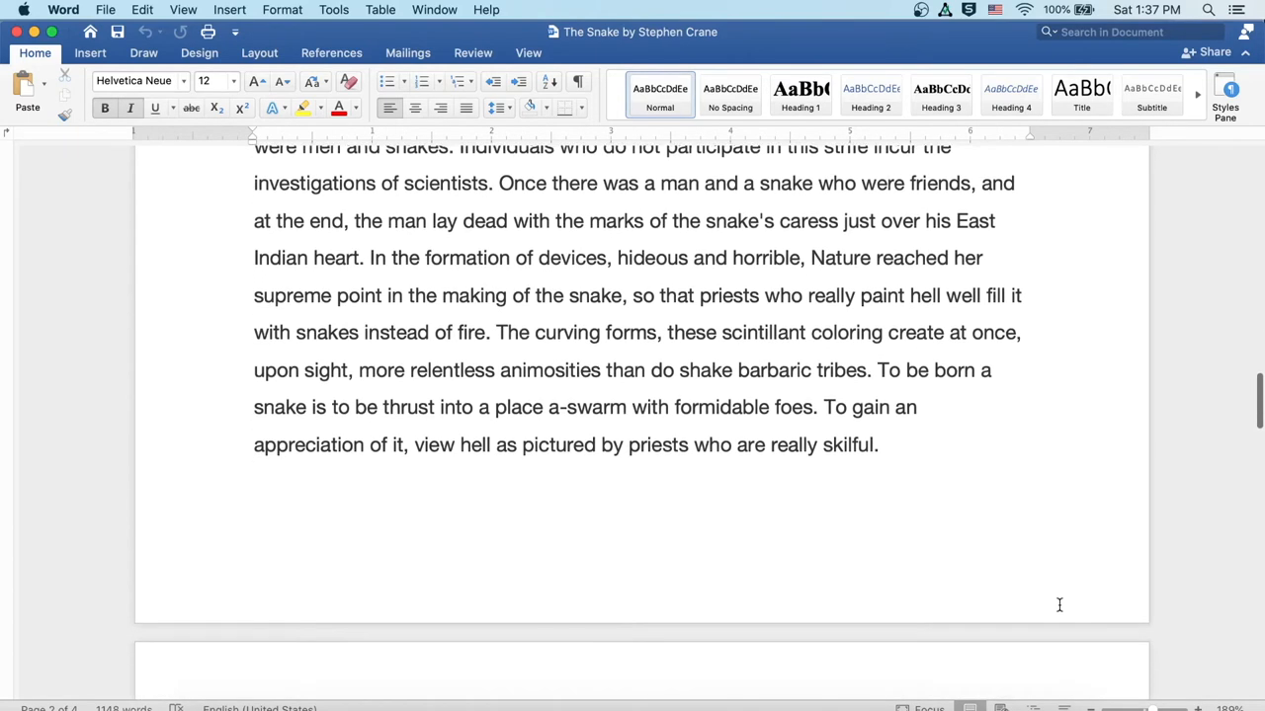
pyautogui.scroll(-3)
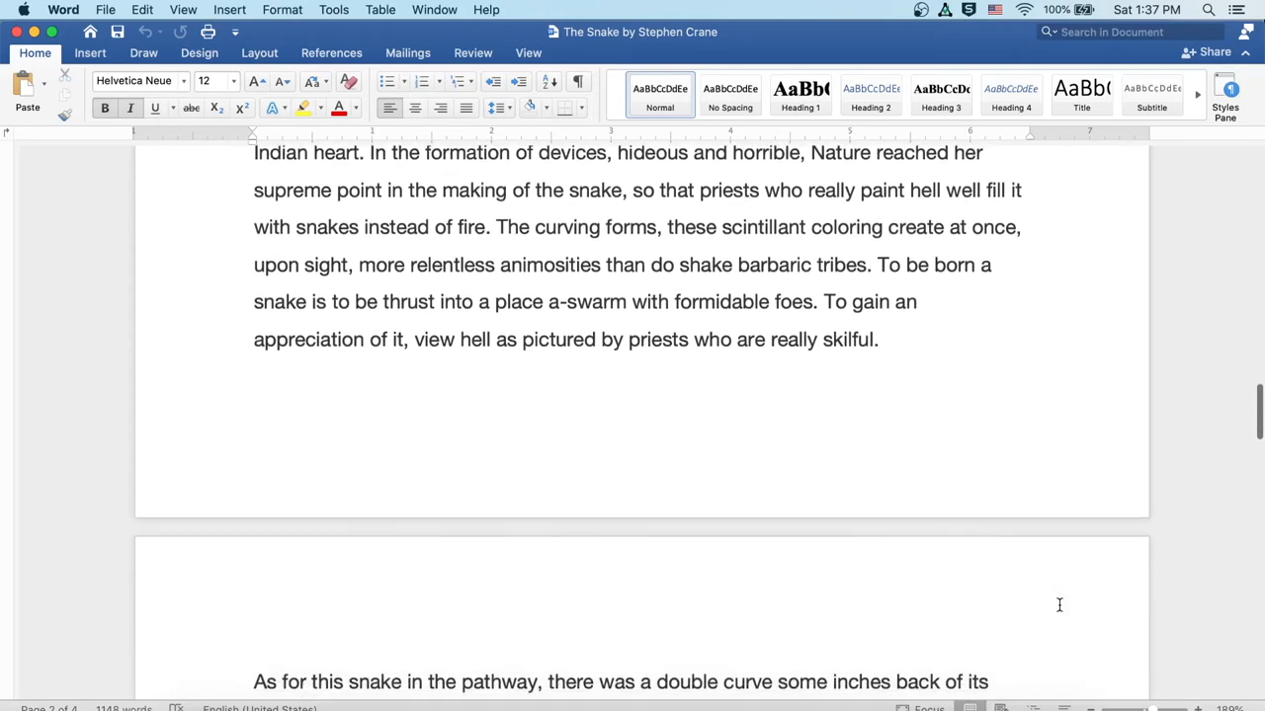
pyautogui.scroll(-3)
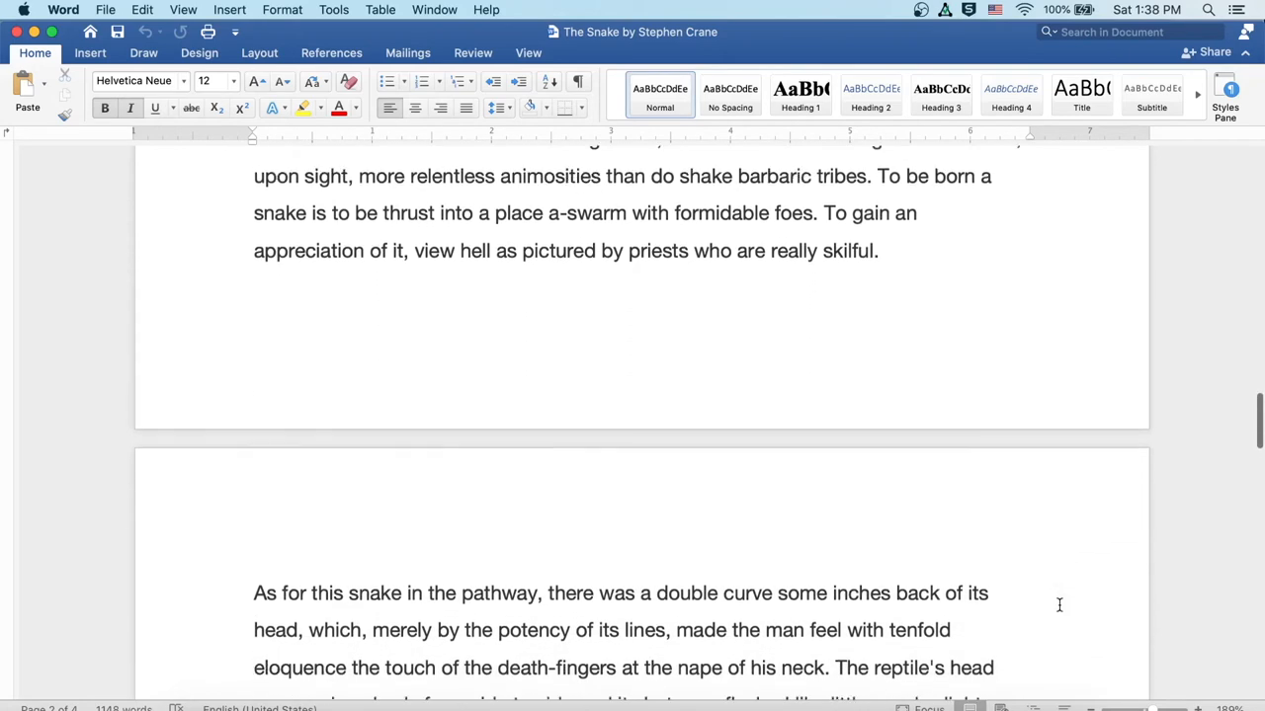
pyautogui.scroll(-3)
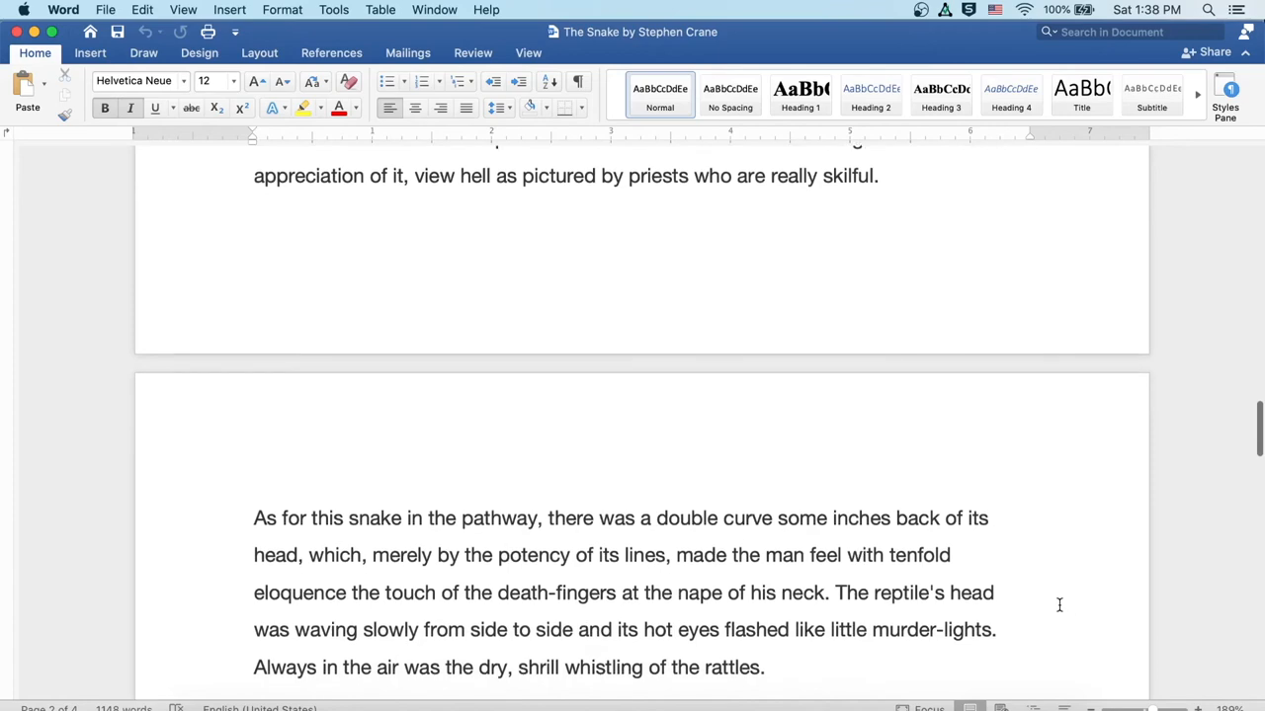
pyautogui.scroll(-3)
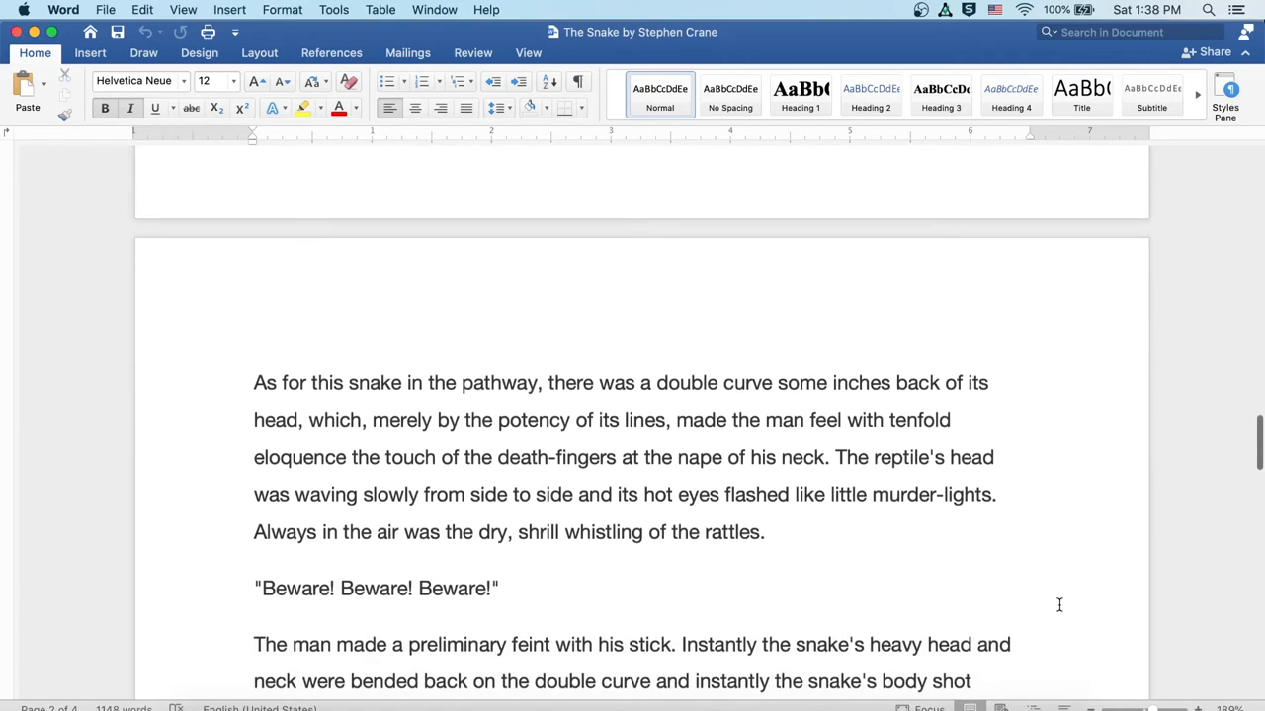
pyautogui.scroll(-3)
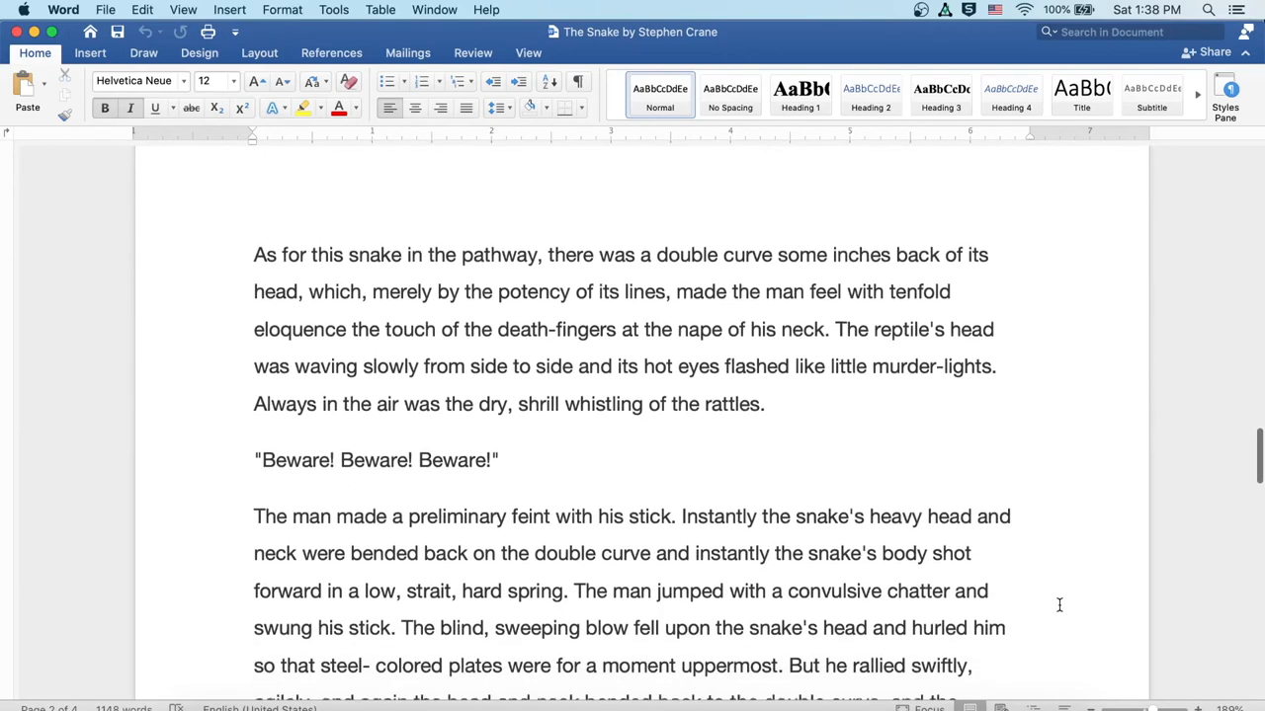
pyautogui.scroll(-3)
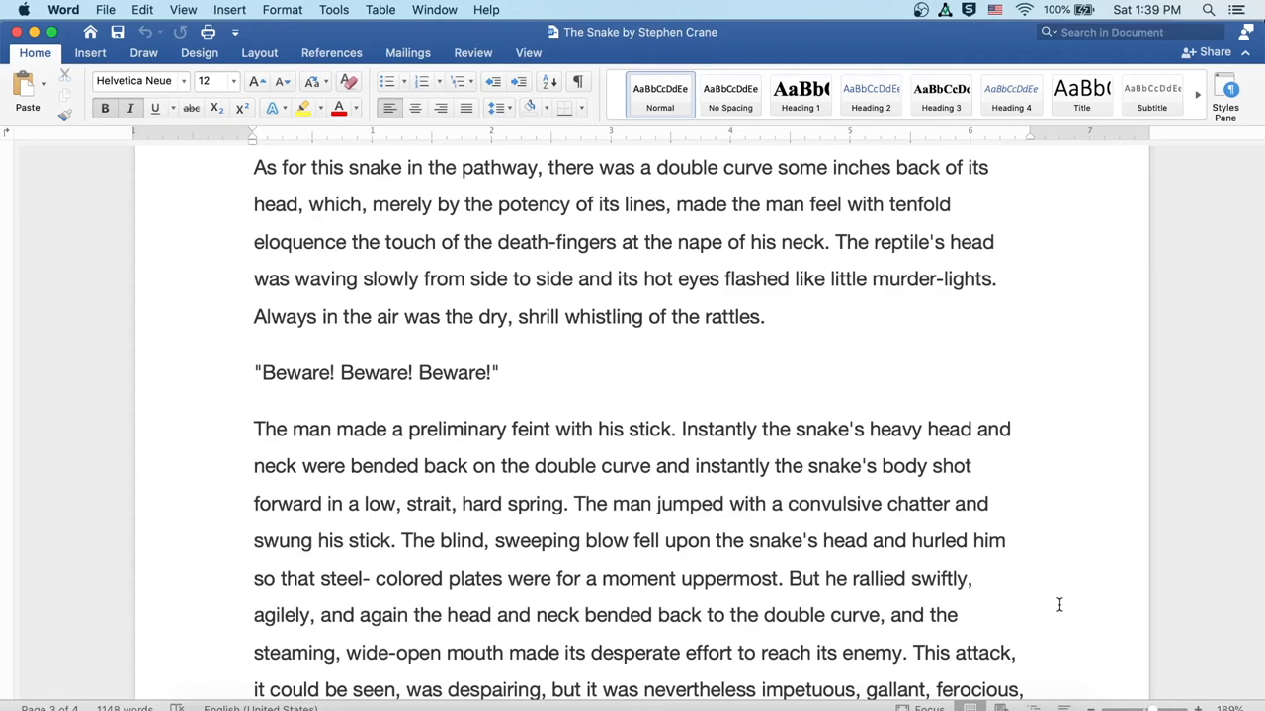
pyautogui.scroll(-3)
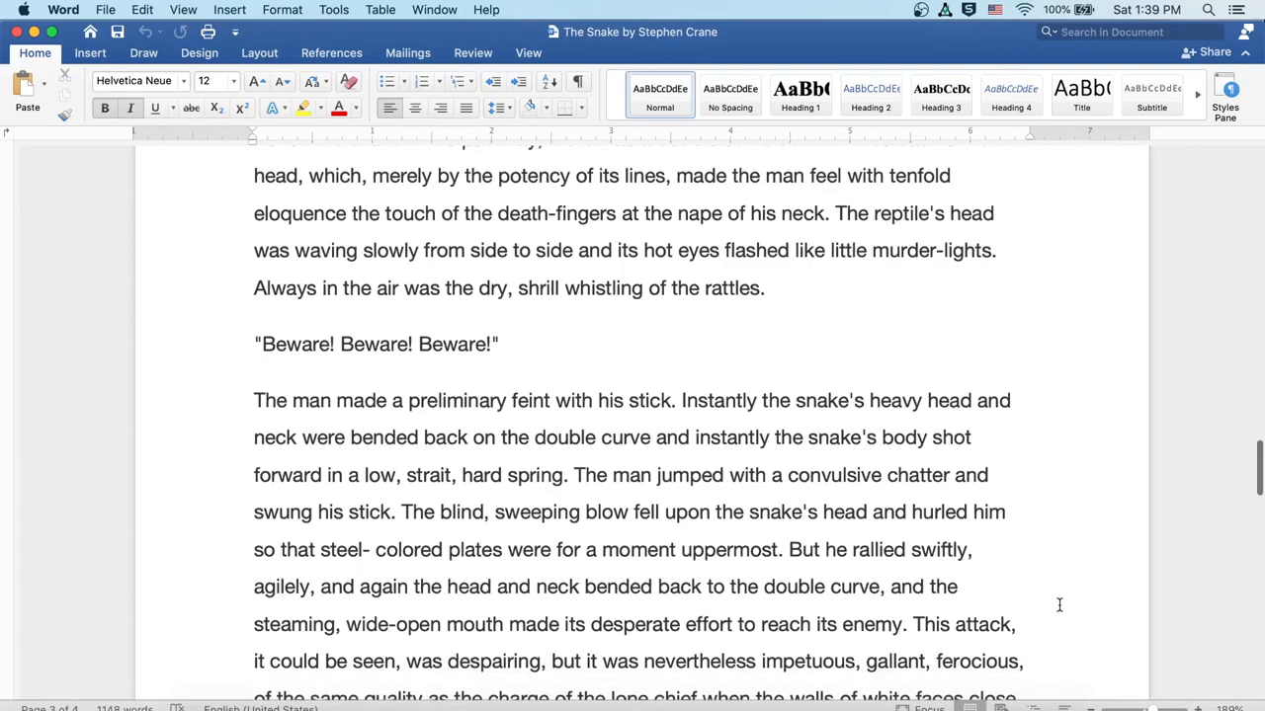
pyautogui.scroll(-3)
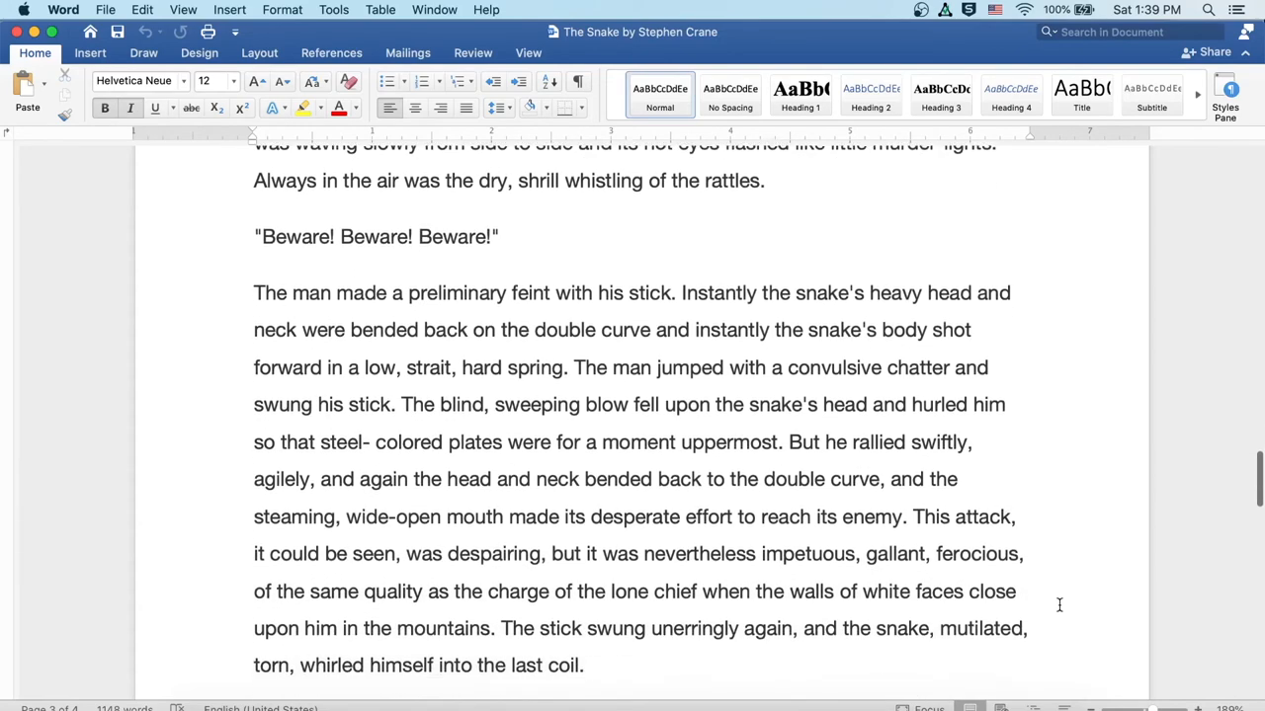
pyautogui.scroll(-3)
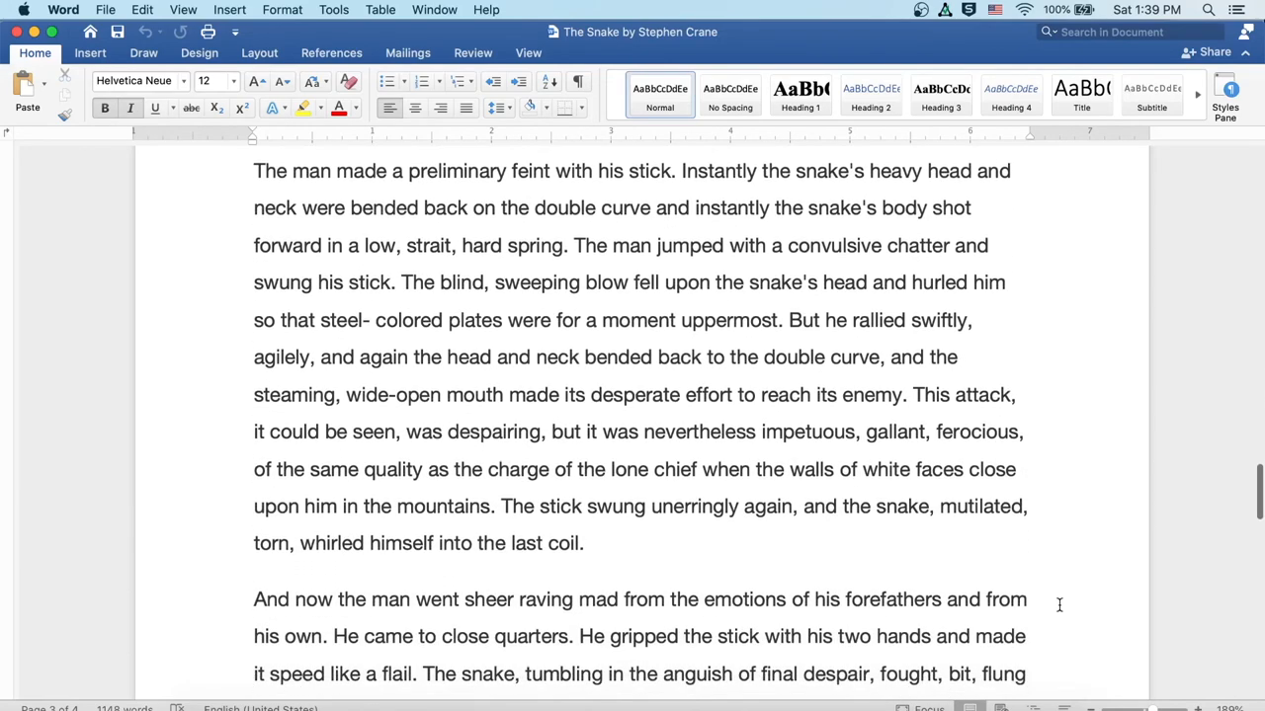
pyautogui.scroll(-3)
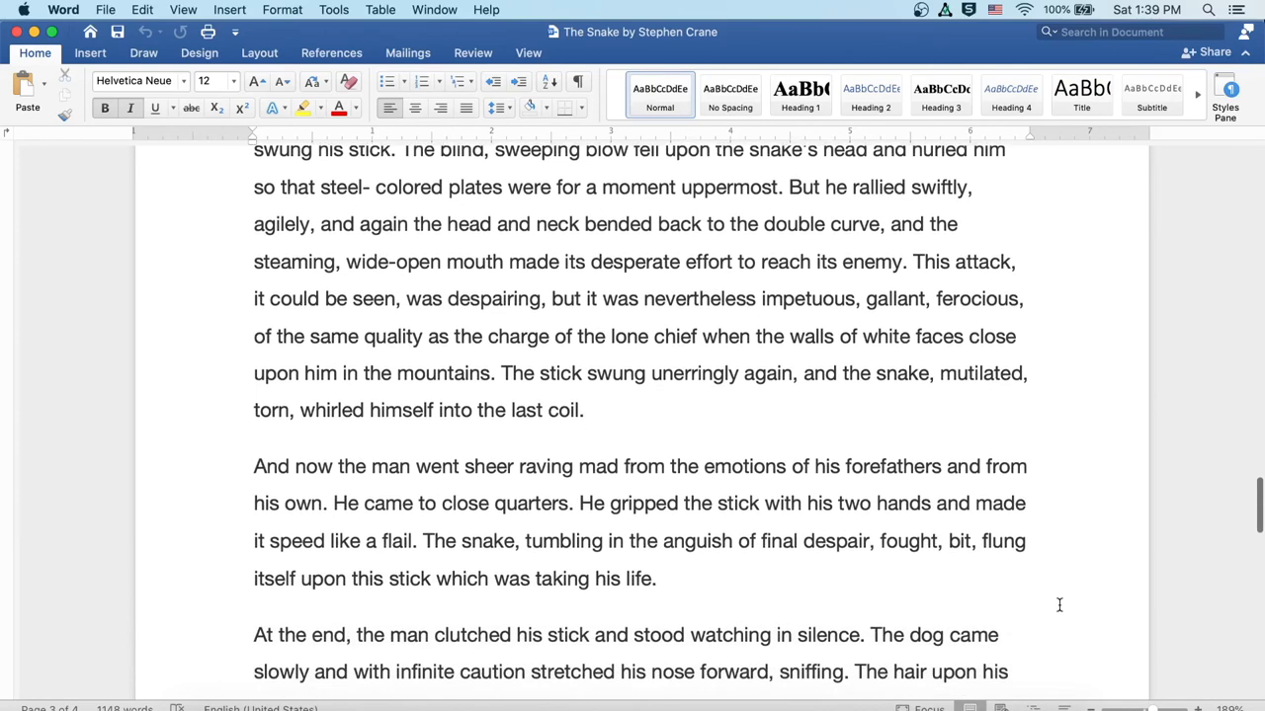
pyautogui.scroll(-3)
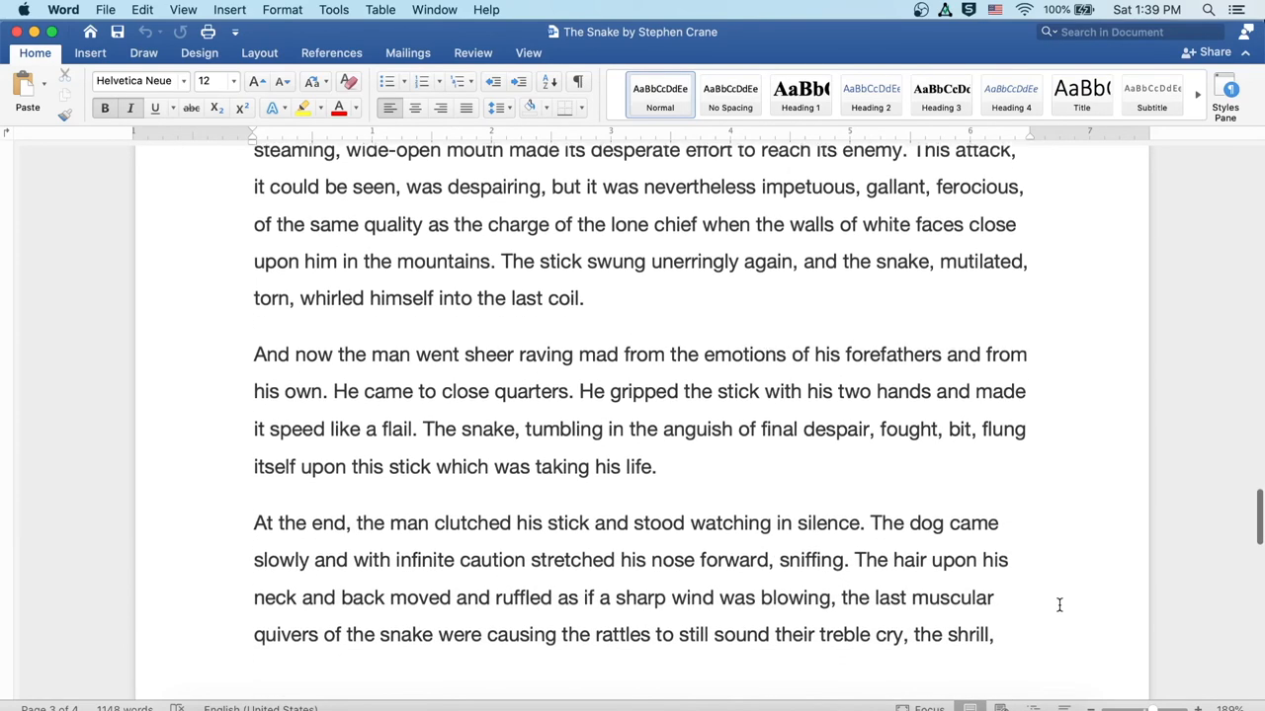
pyautogui.scroll(-3)
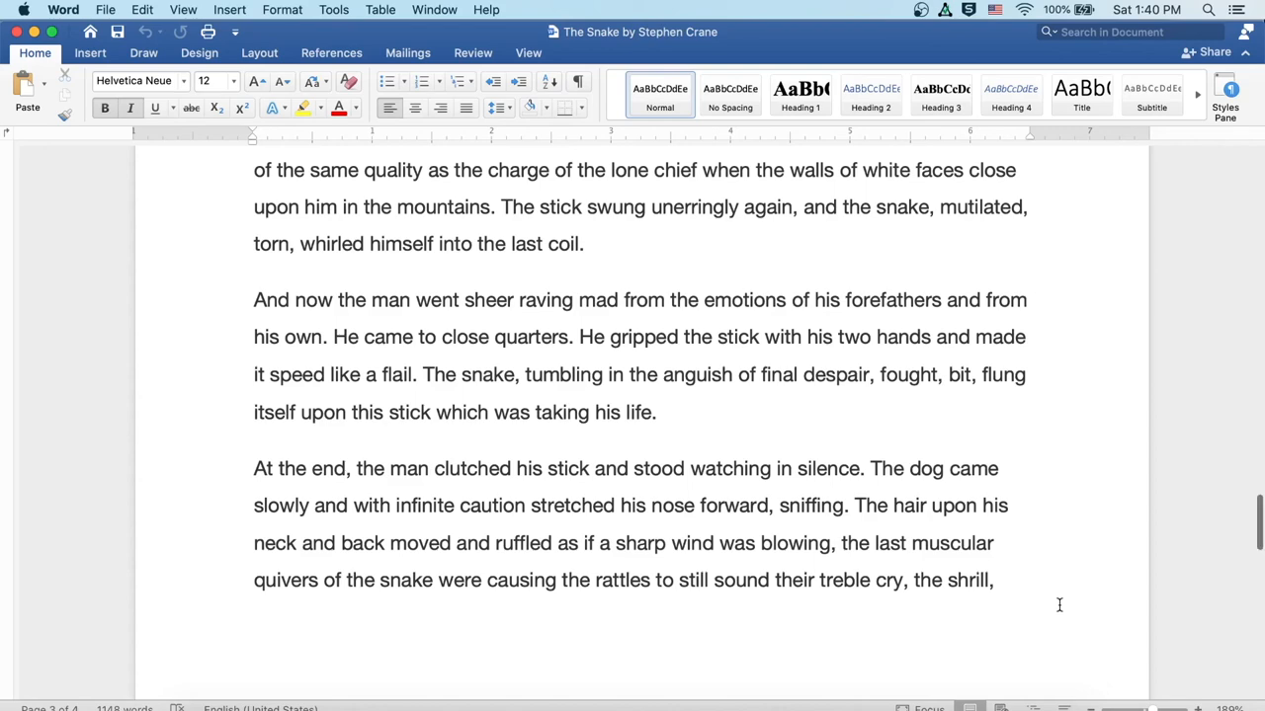
pyautogui.scroll(-3)
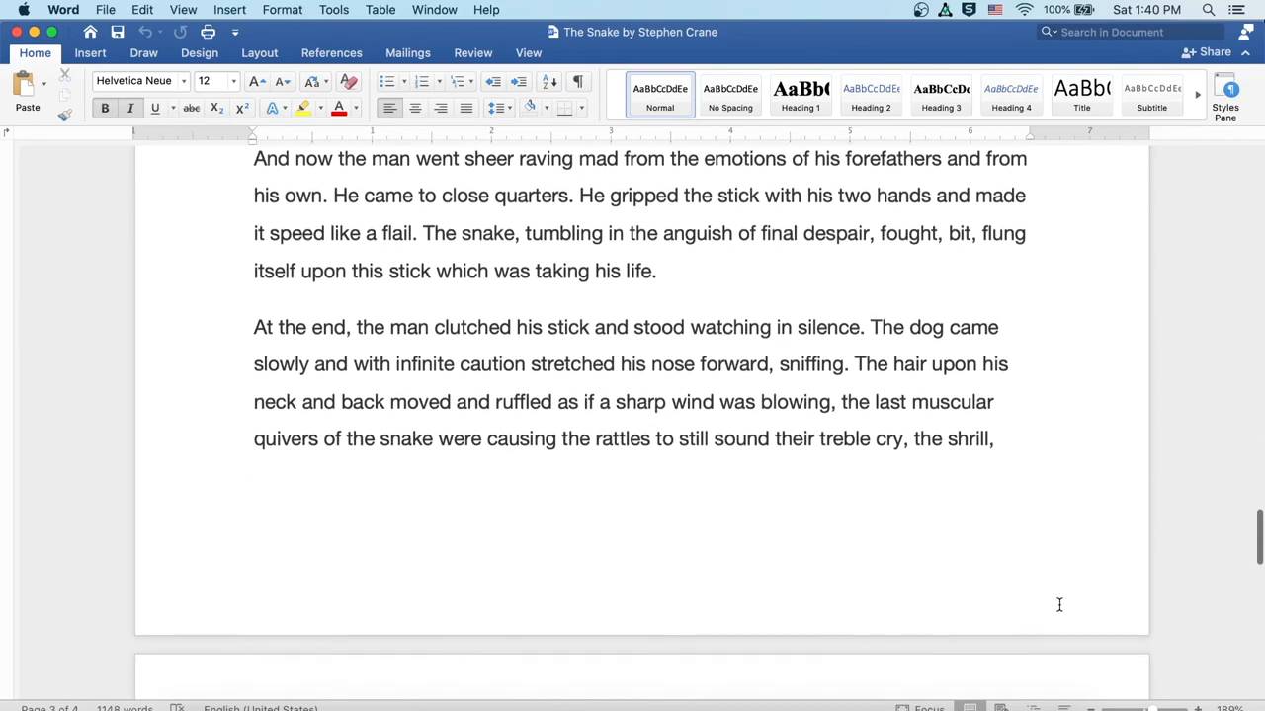
pyautogui.scroll(-3)
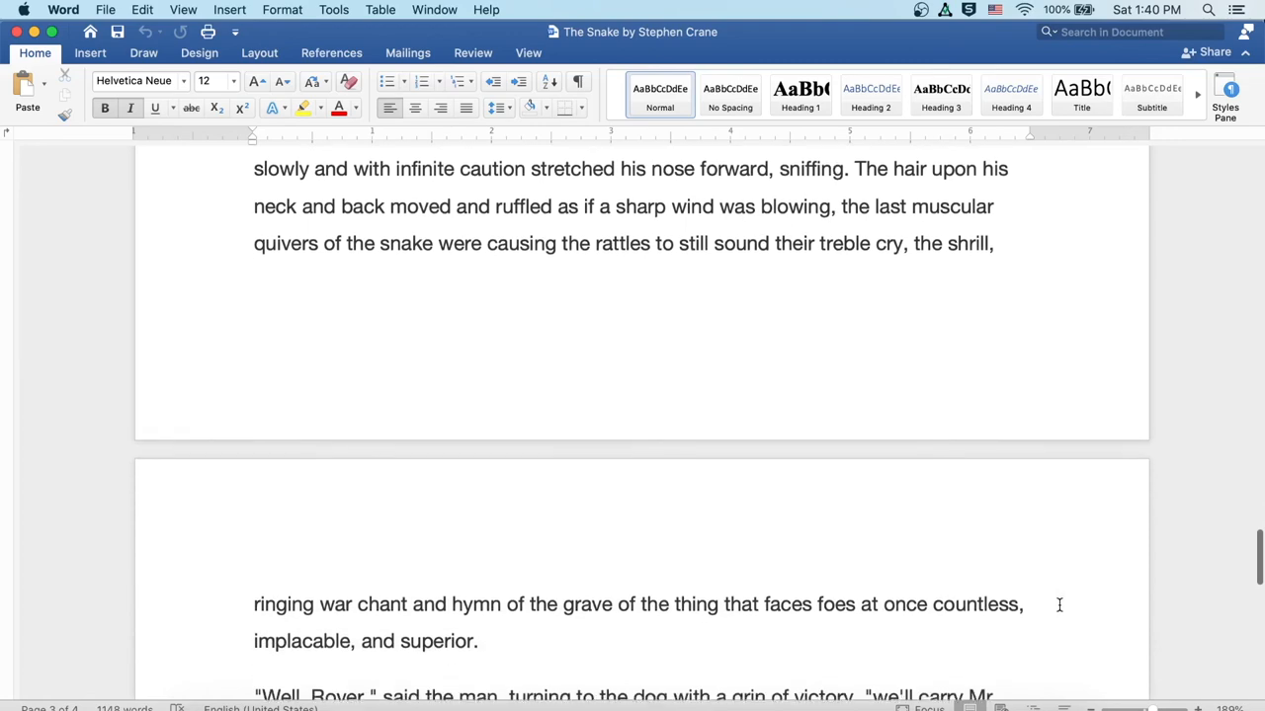
pyautogui.scroll(-3)
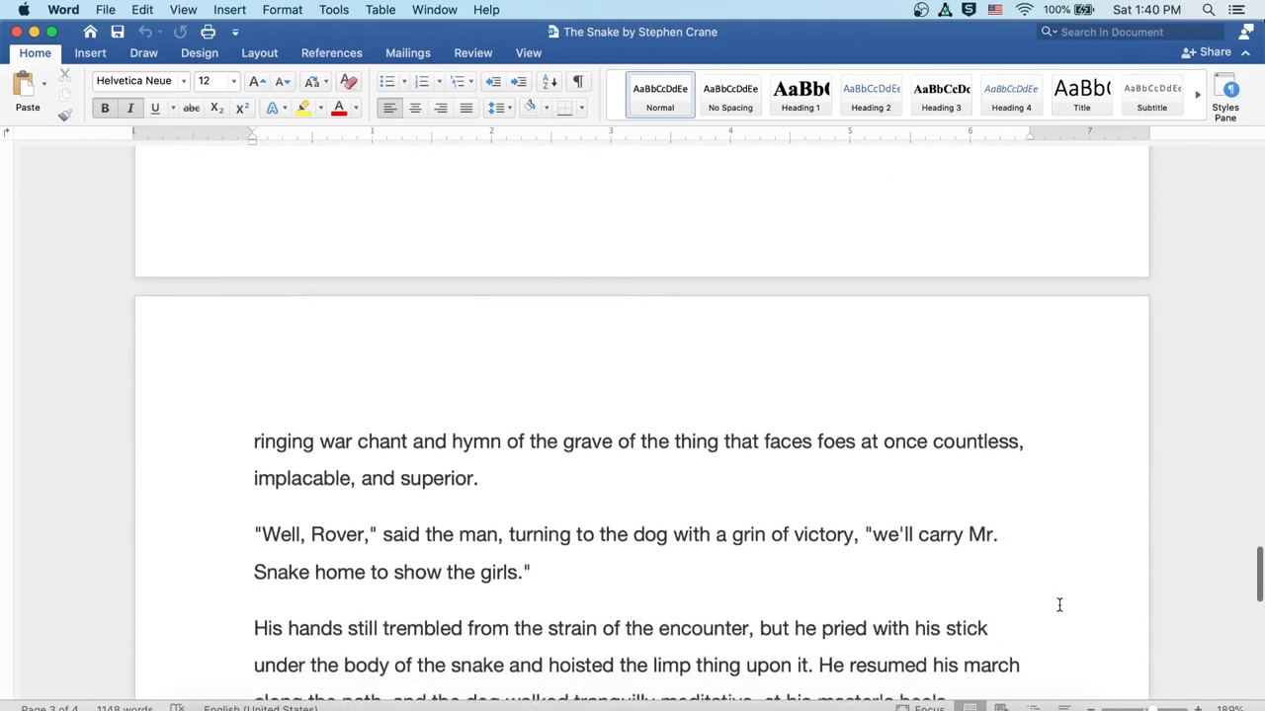